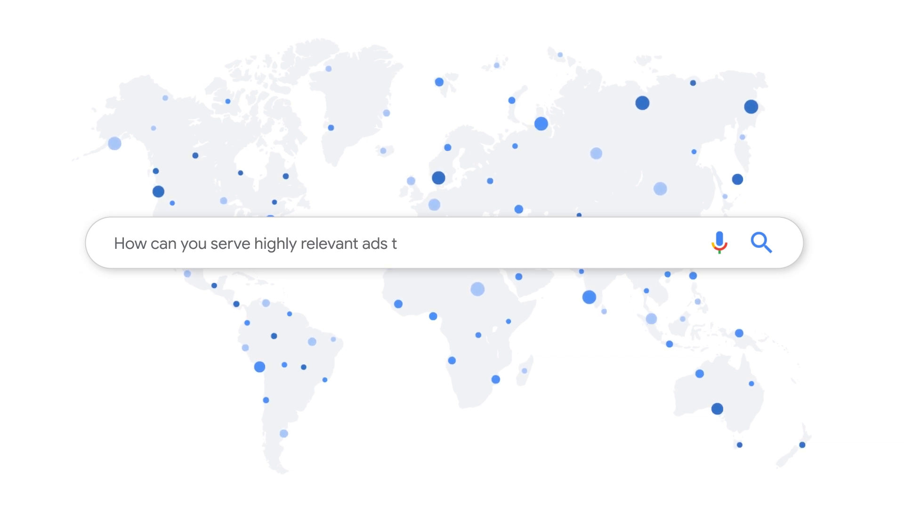
Show the All campaigns overview listing the three Happyclothes campaigns.
text(o each search query with little ef)
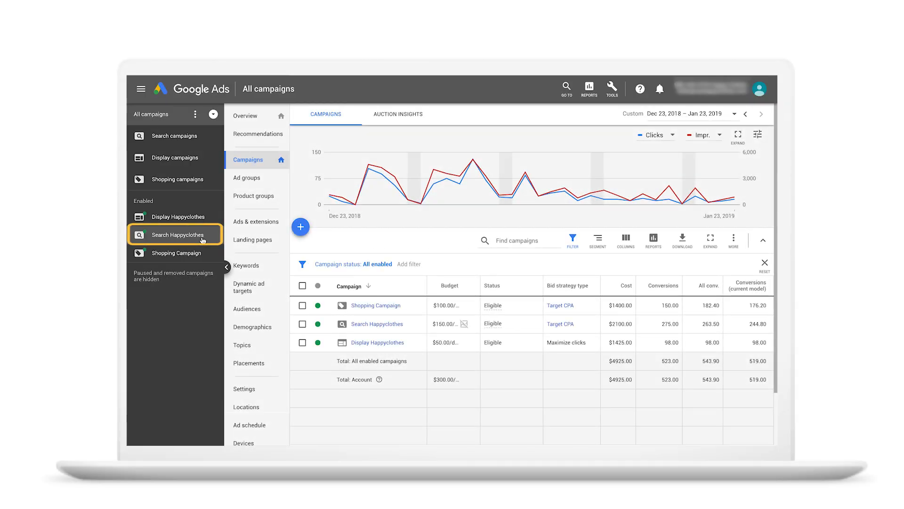
Start a new responsive search ad in the Search Happyclothes campaign.
click(177, 235)
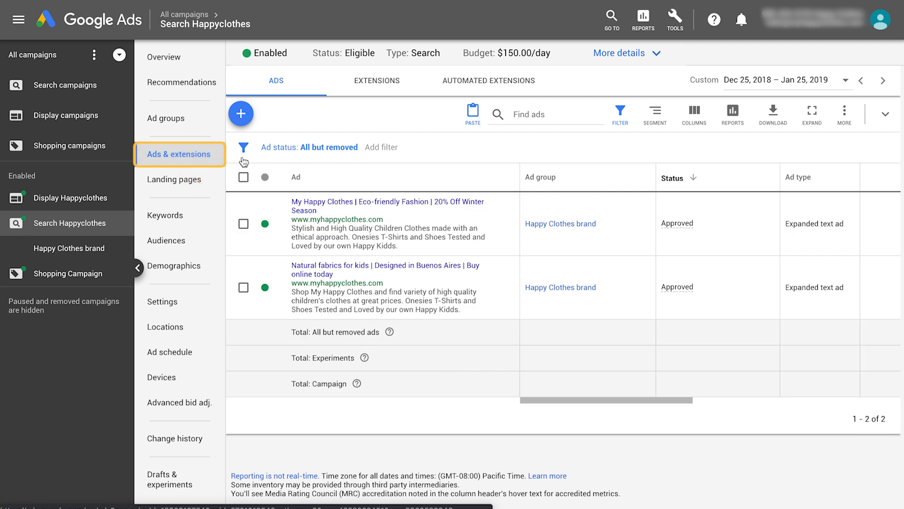
click(240, 113)
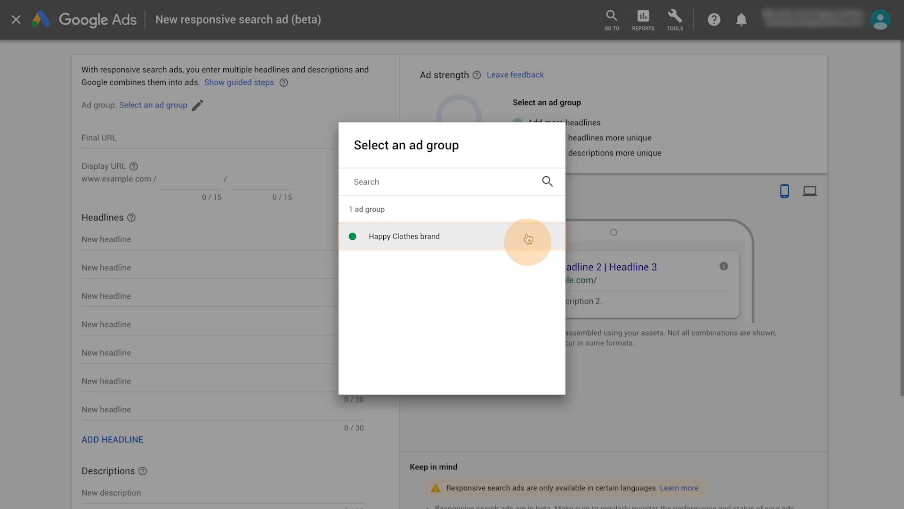
click(404, 236)
text(https://www.myhappyclothes.c)
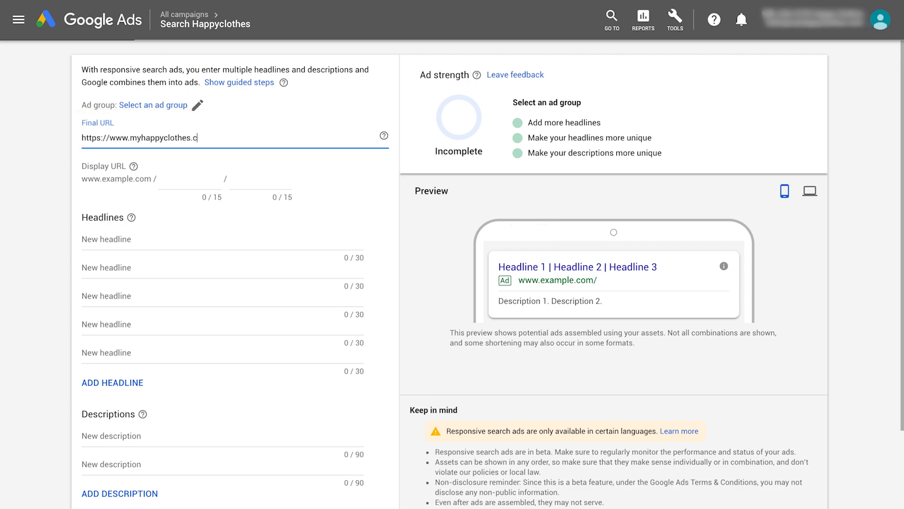
text(om)
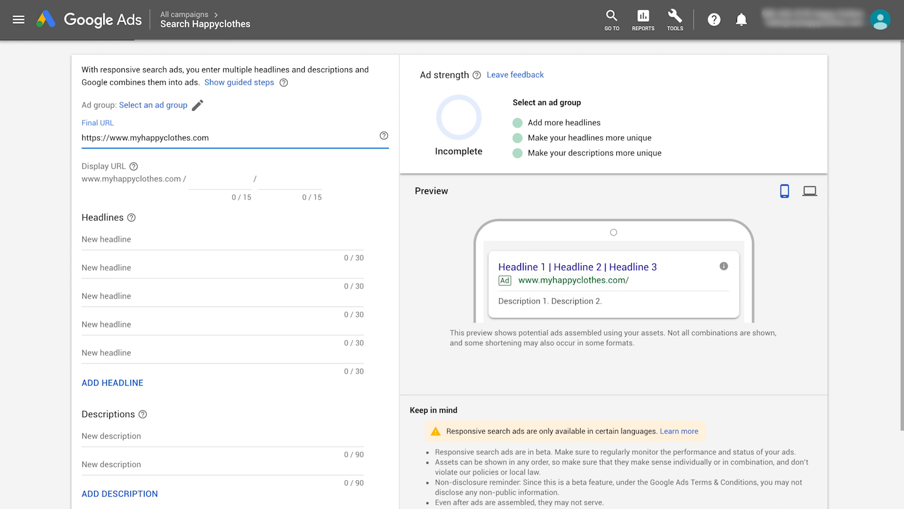
click(230, 179)
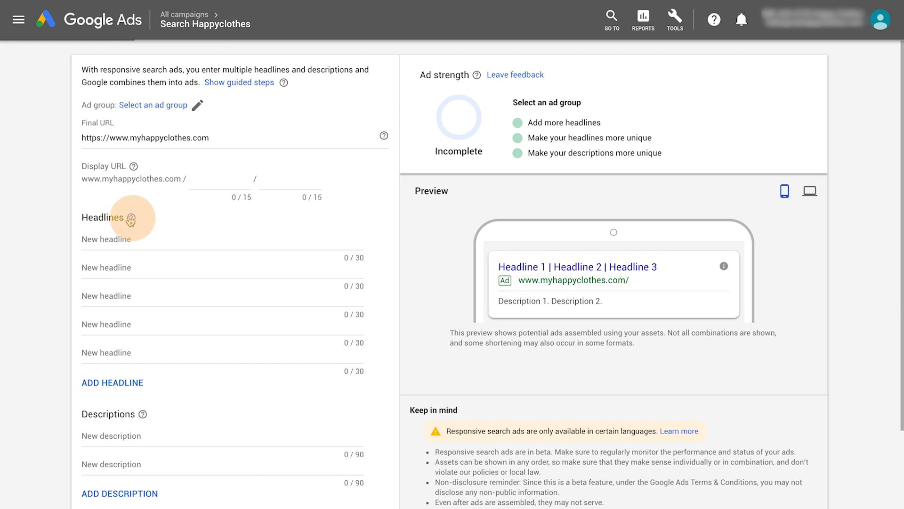
mouse_move(131, 217)
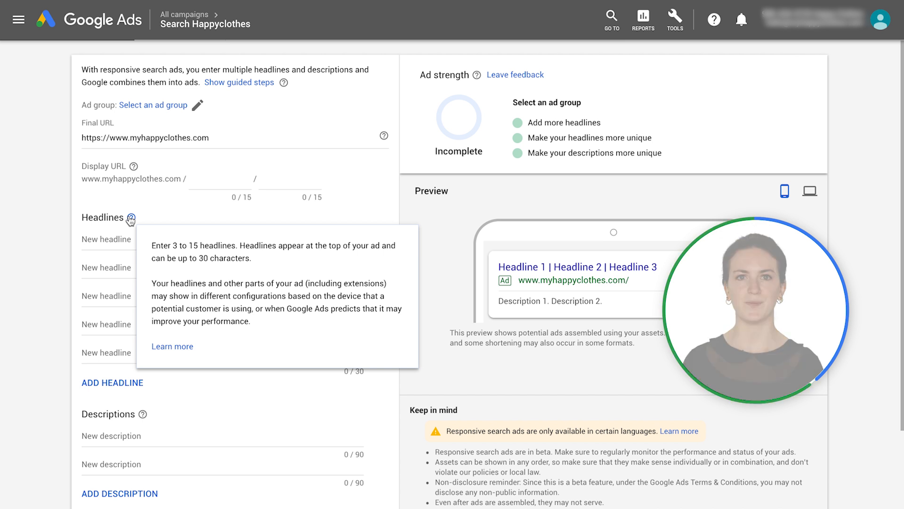
mouse_move(148, 220)
text(Stylish and high-quality children's clothes)
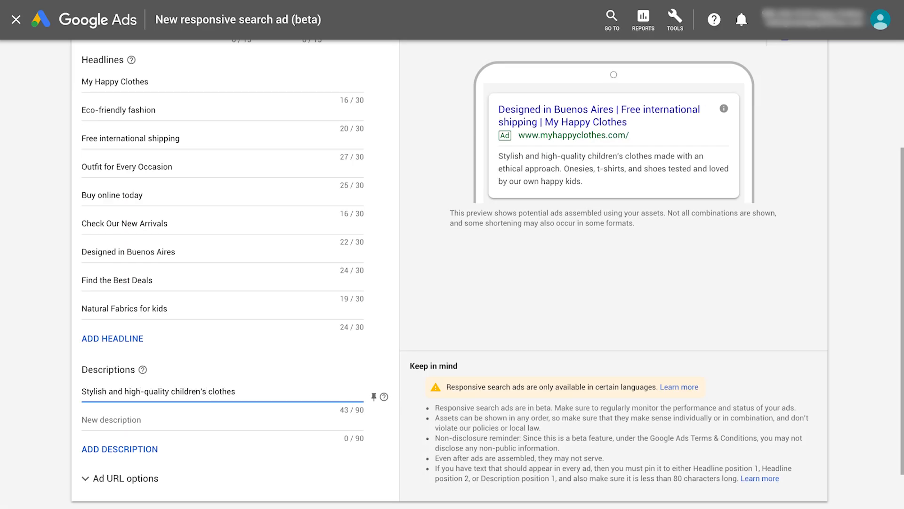
Add the second description about onesies, t-shirts and shoes so ad strength reaches Good.
text(Onesies, t-shirts)
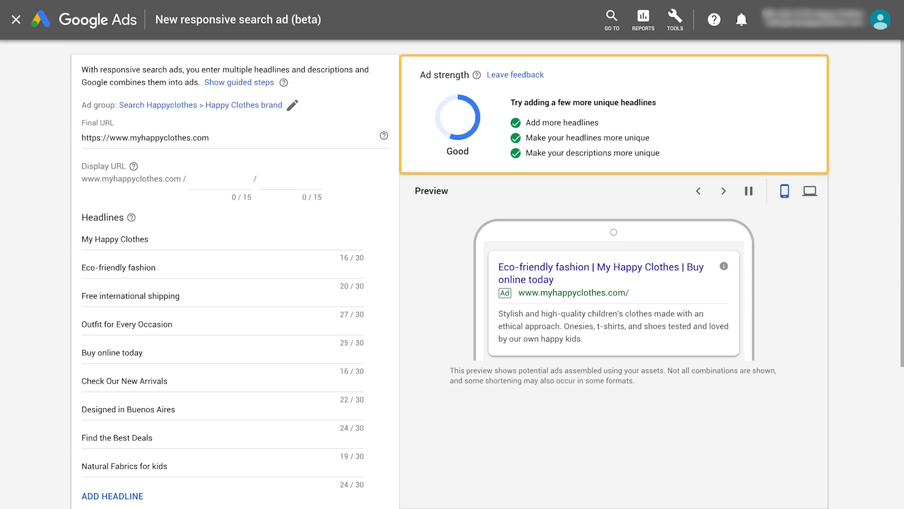
click(724, 191)
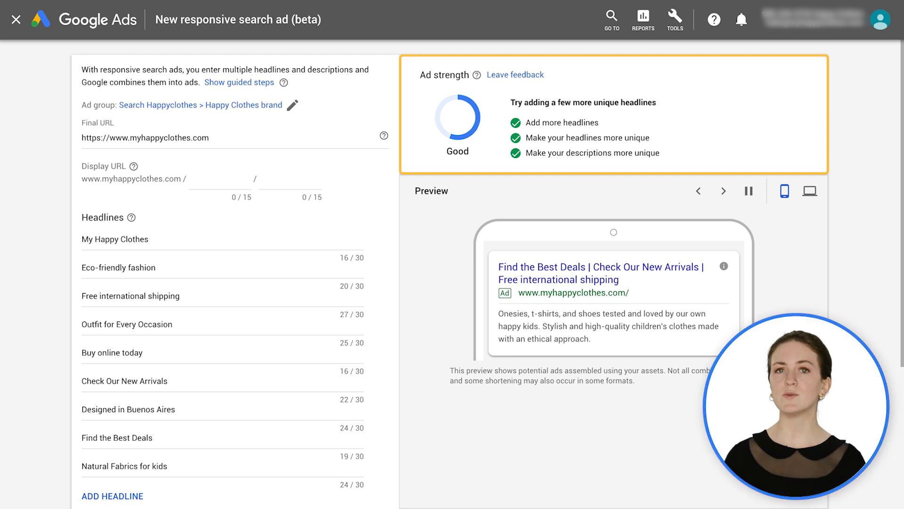
click(724, 191)
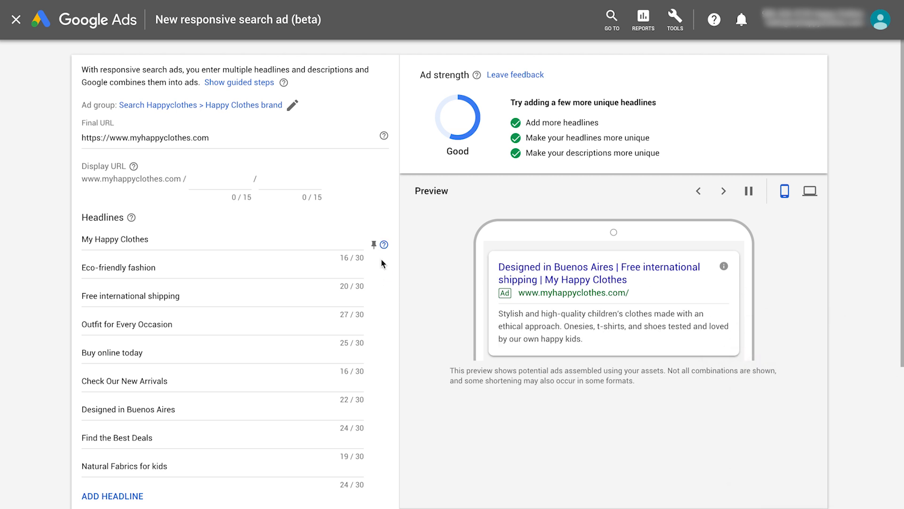
Pin Free international shipping to headline position 2 and save the new ad.
click(374, 244)
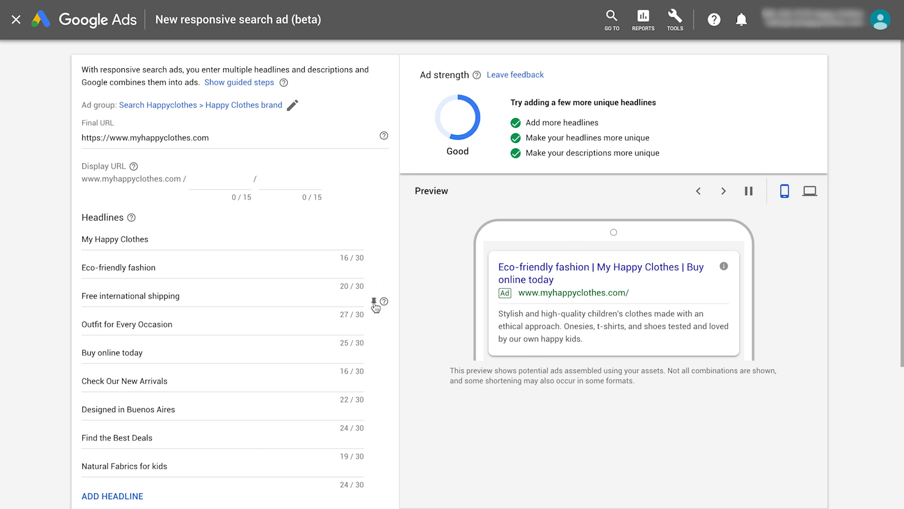
click(374, 301)
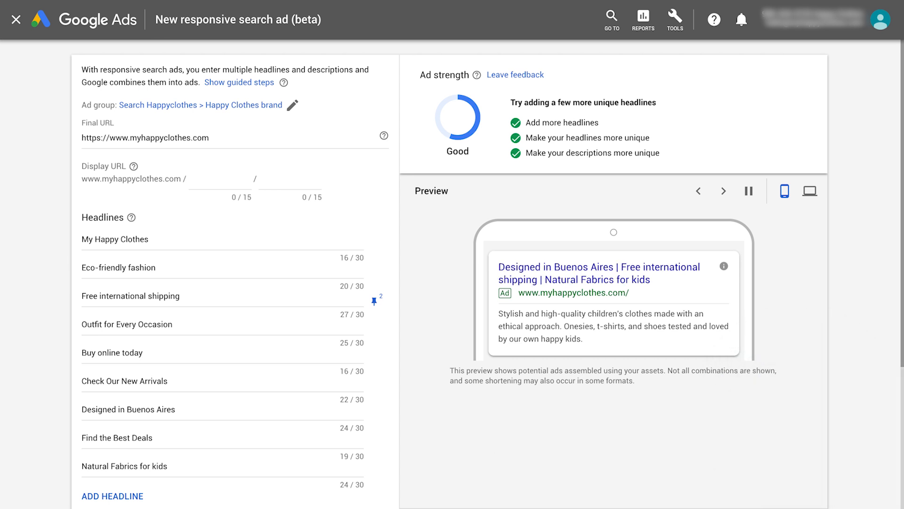
scroll(down, 3)
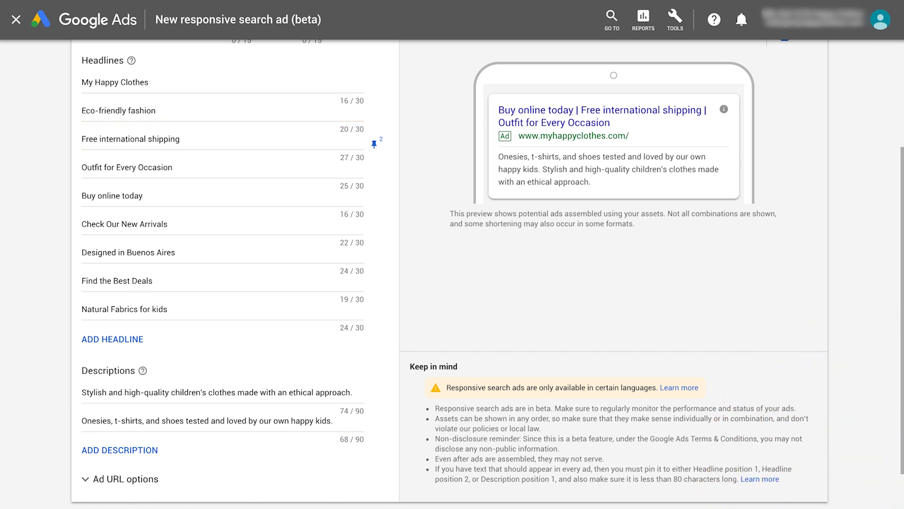
scroll(down, 3)
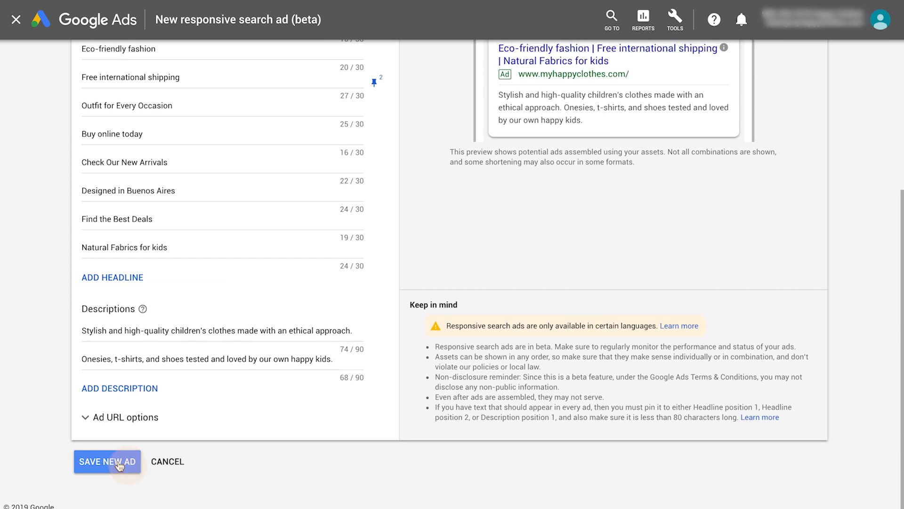